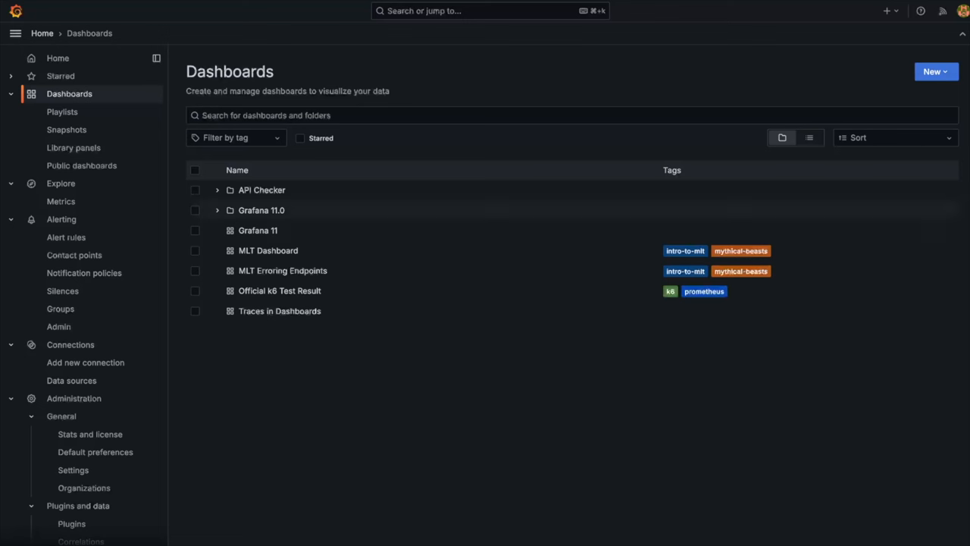
mouse_move(262, 210)
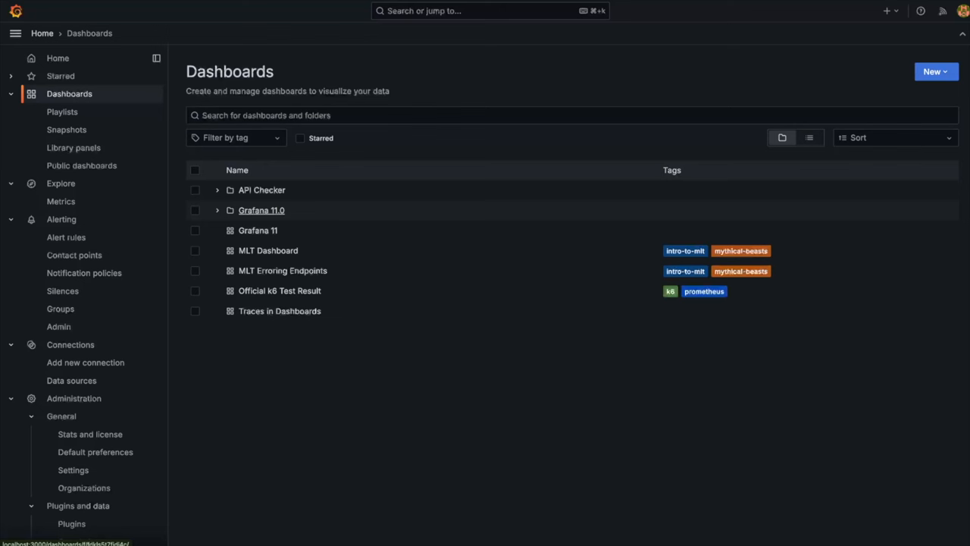
- Reveal Developer Dash 1 under For the Developers, then open the Grafana 11.0 folder page
click(216, 210)
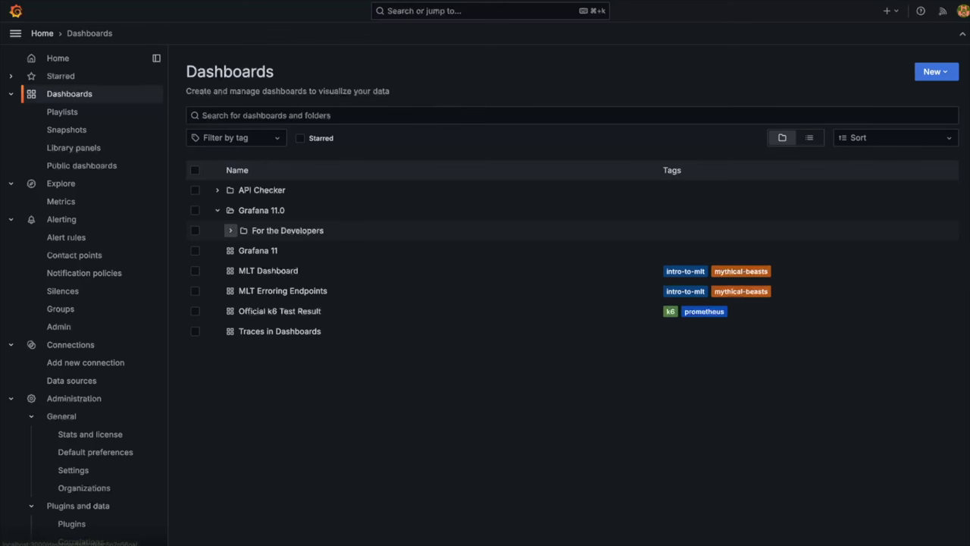
click(230, 230)
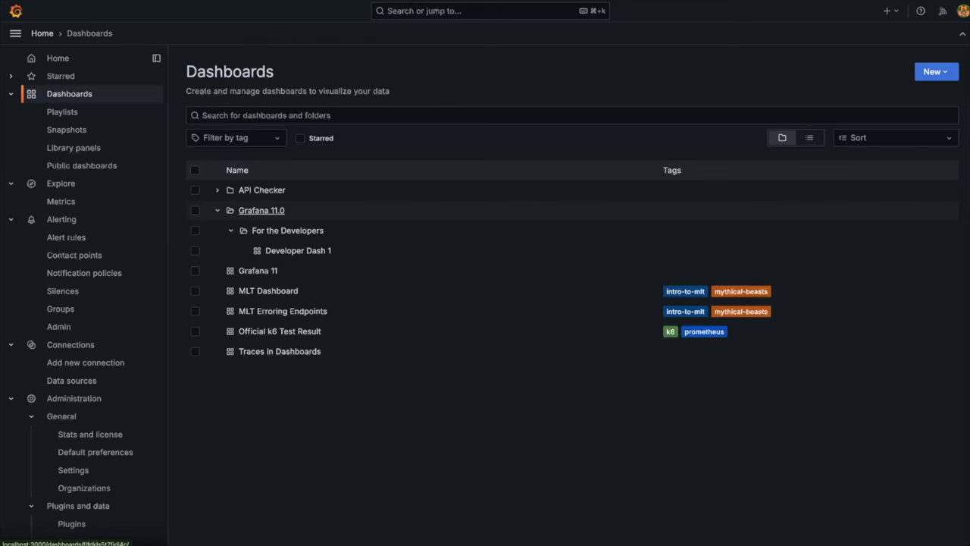
click(261, 210)
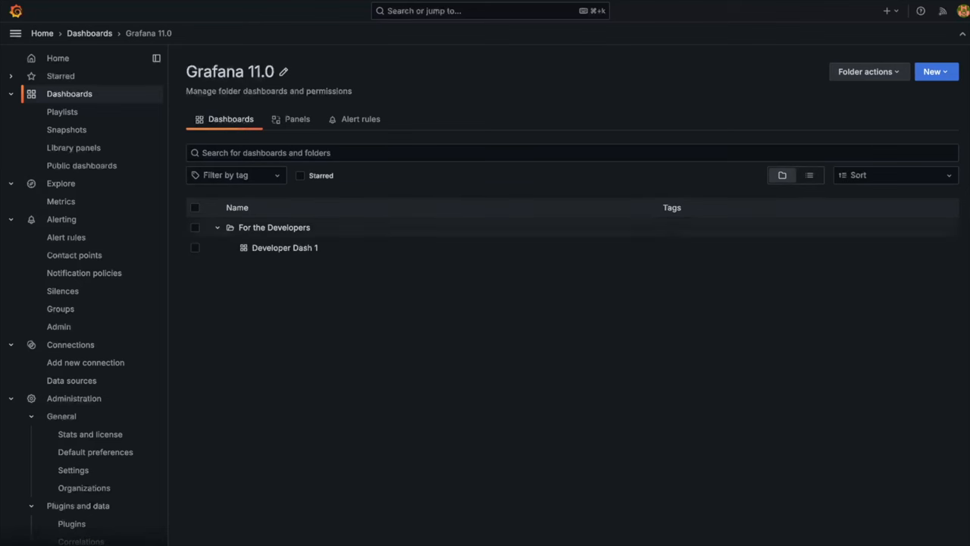
- Create the 'For the Operators' folder under Grafana 11.0 from the New menu
click(936, 71)
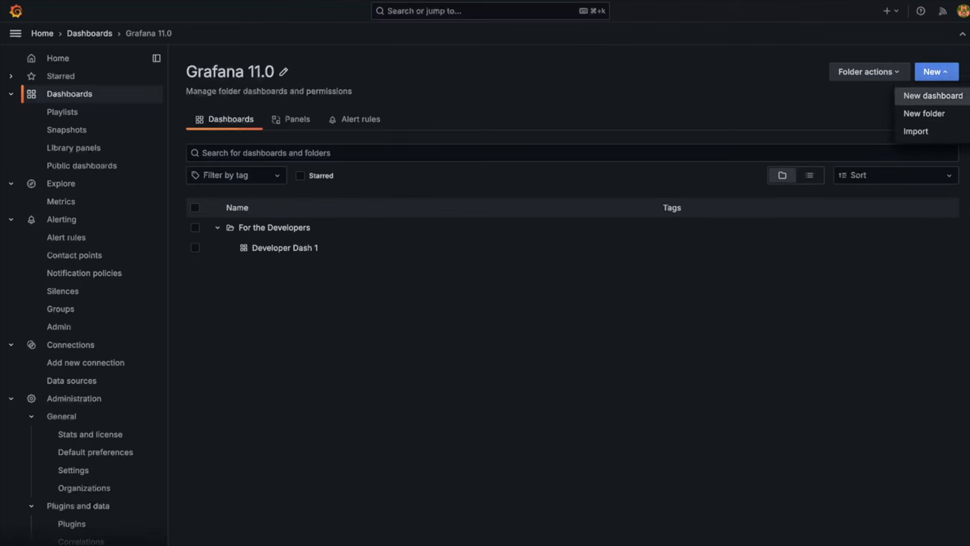
click(924, 113)
text(For the Operators)
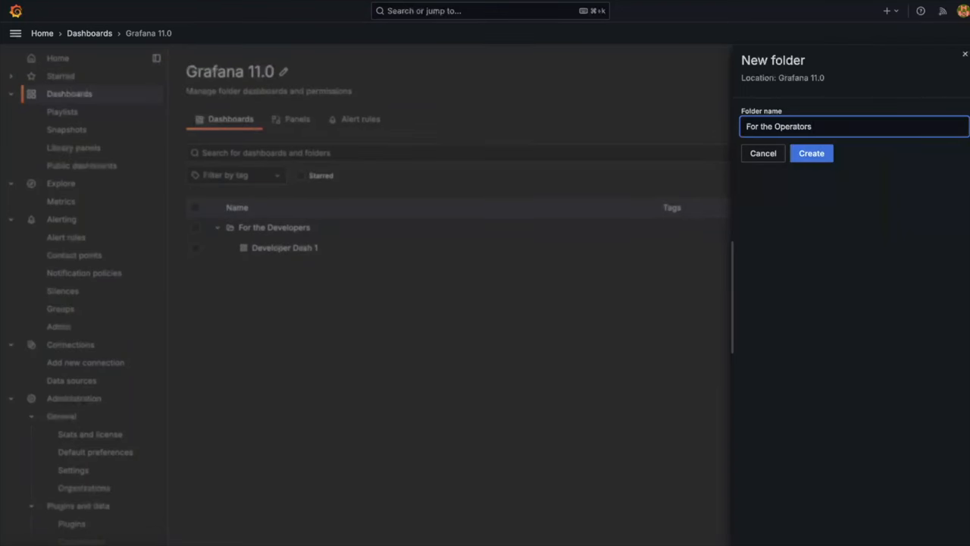
click(811, 153)
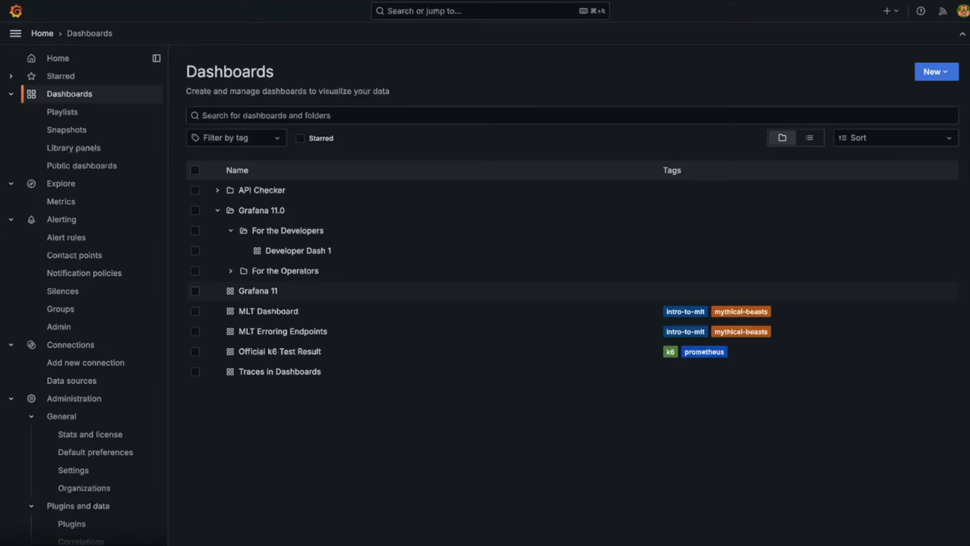
- Move the Grafana 11 dashboard into For the Operators and open that subfolder's page
click(194, 290)
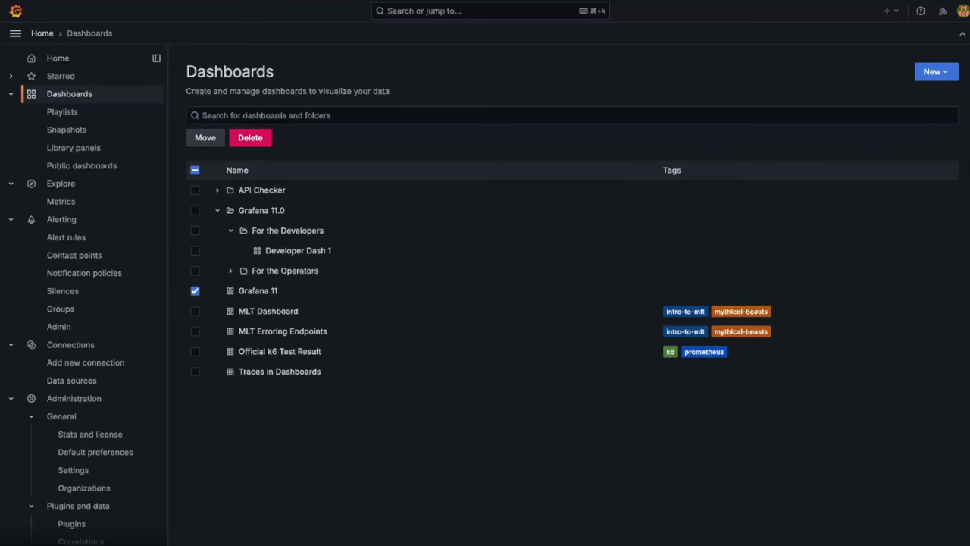
click(205, 137)
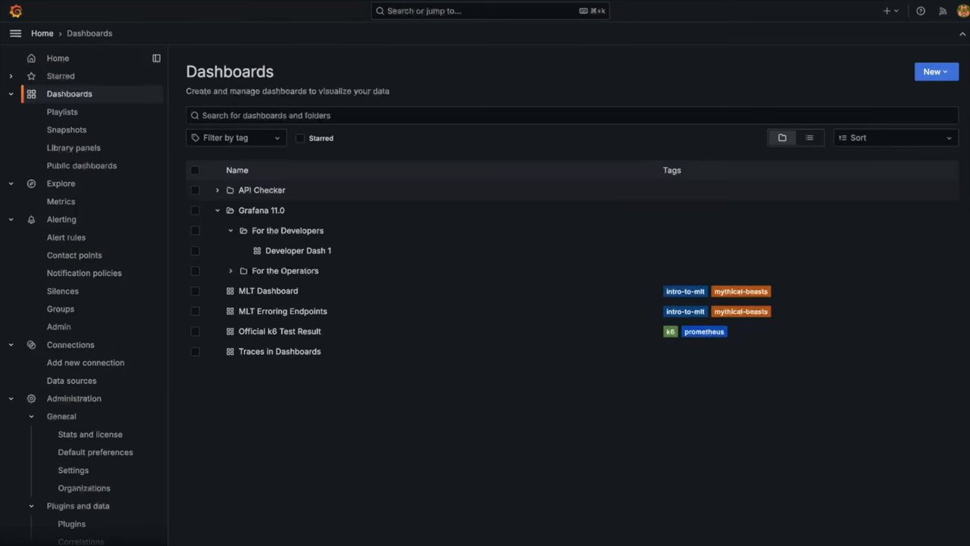
click(231, 271)
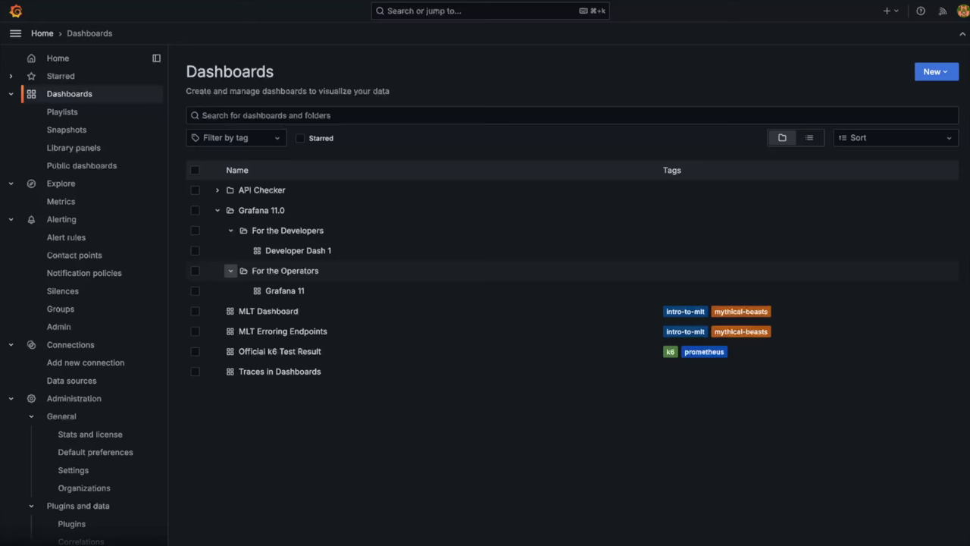
click(285, 271)
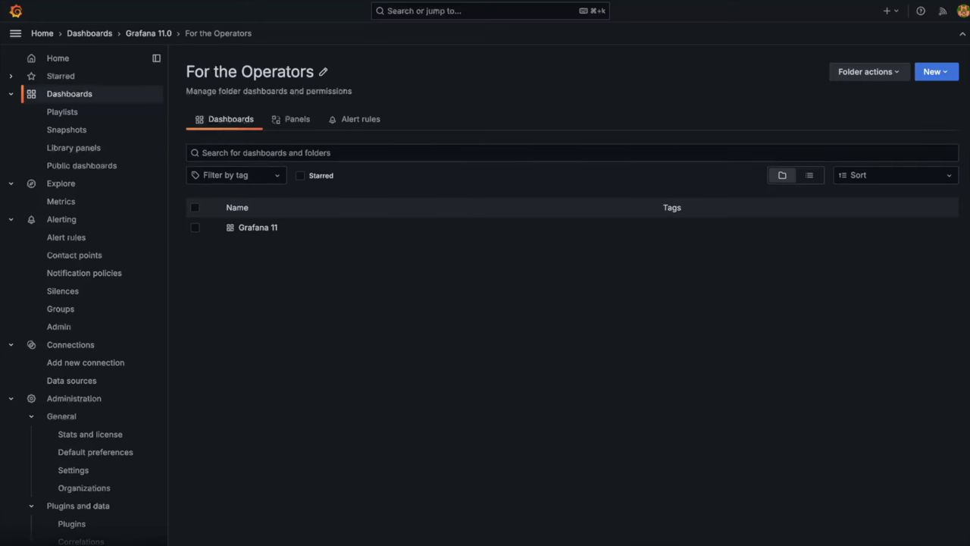
- Review the role and user permissions of the For the Operators folder
click(868, 71)
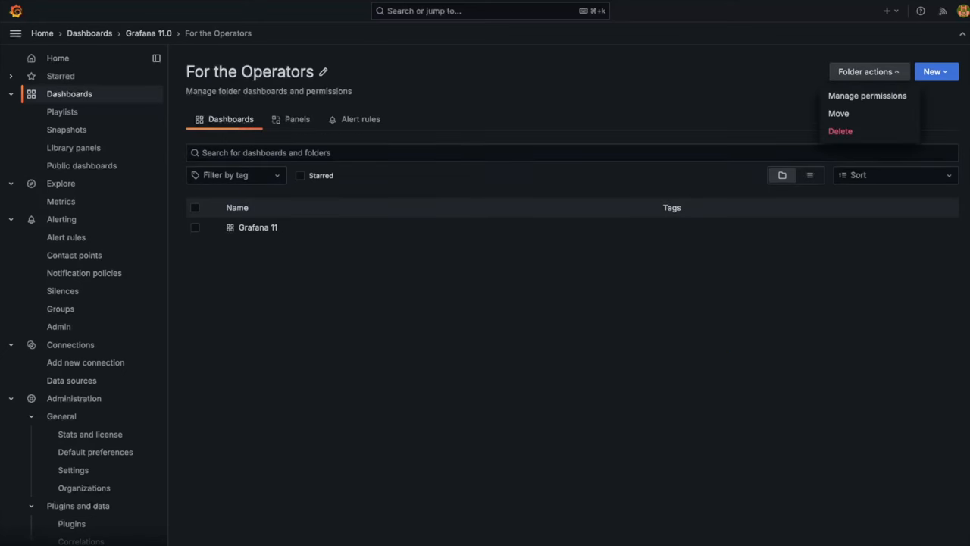
click(866, 95)
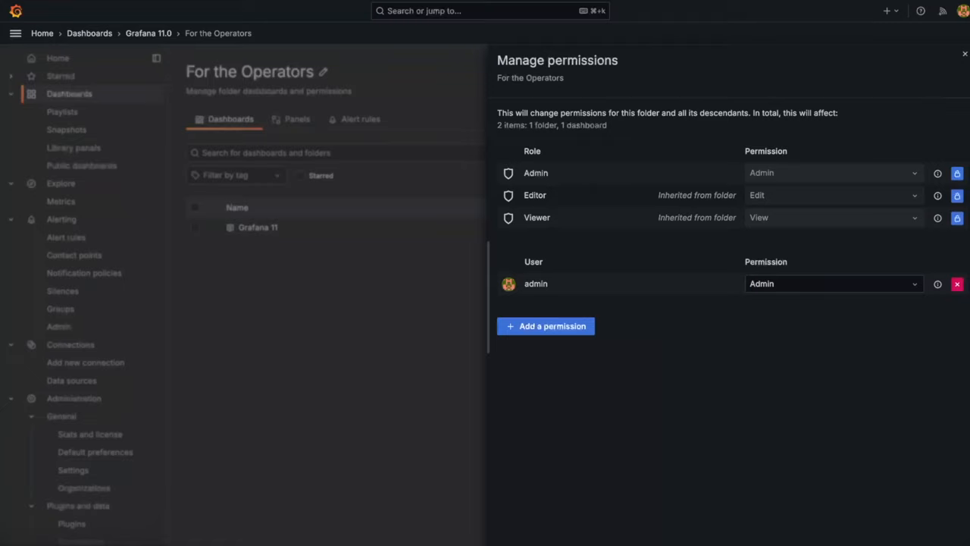
click(832, 283)
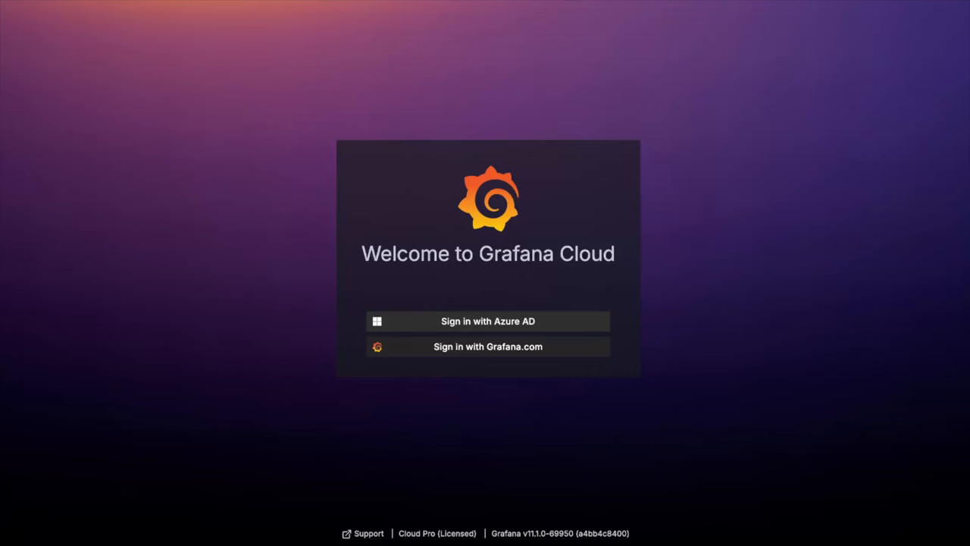
mouse_move(488, 320)
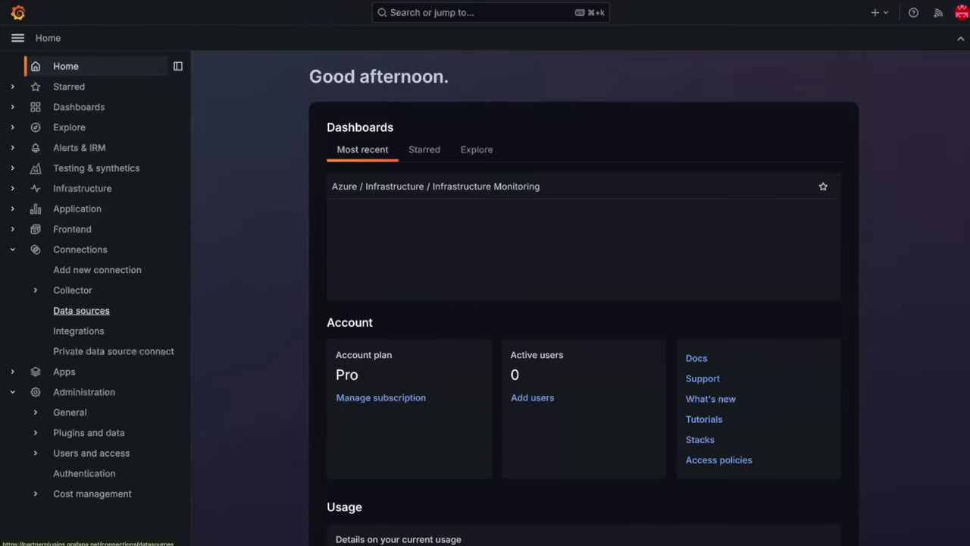
- Set the Azure Monitor default subscription to grafanalabs-datasources-dev and save & test
click(81, 310)
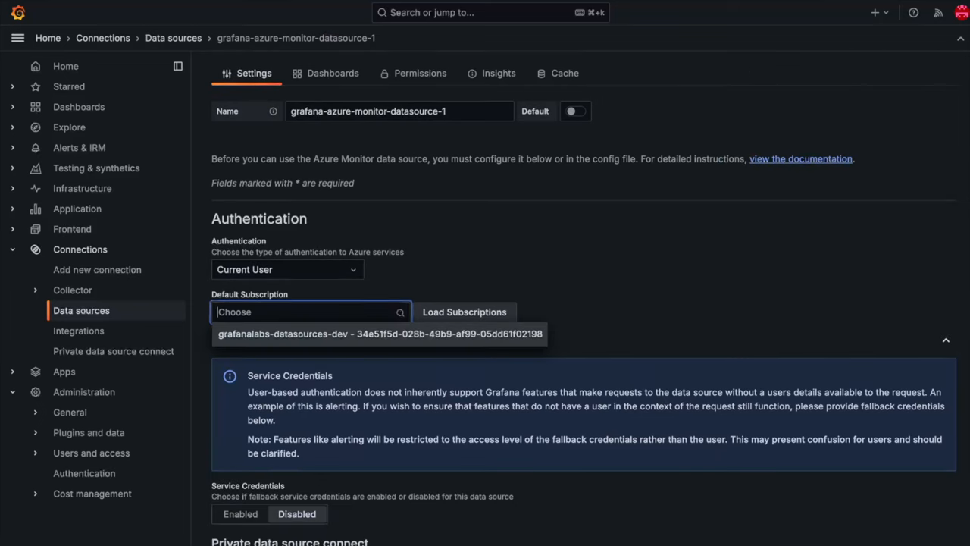
click(379, 334)
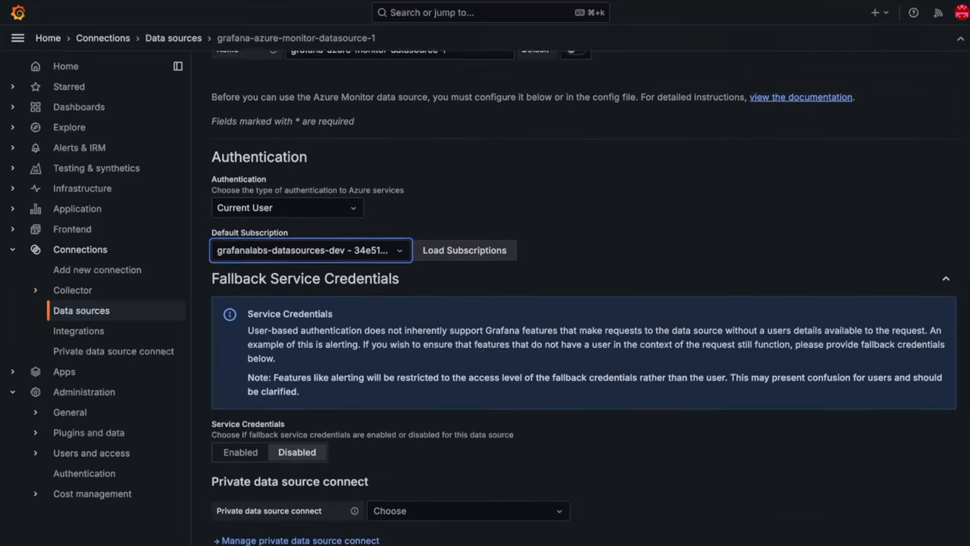
scroll(down, 3)
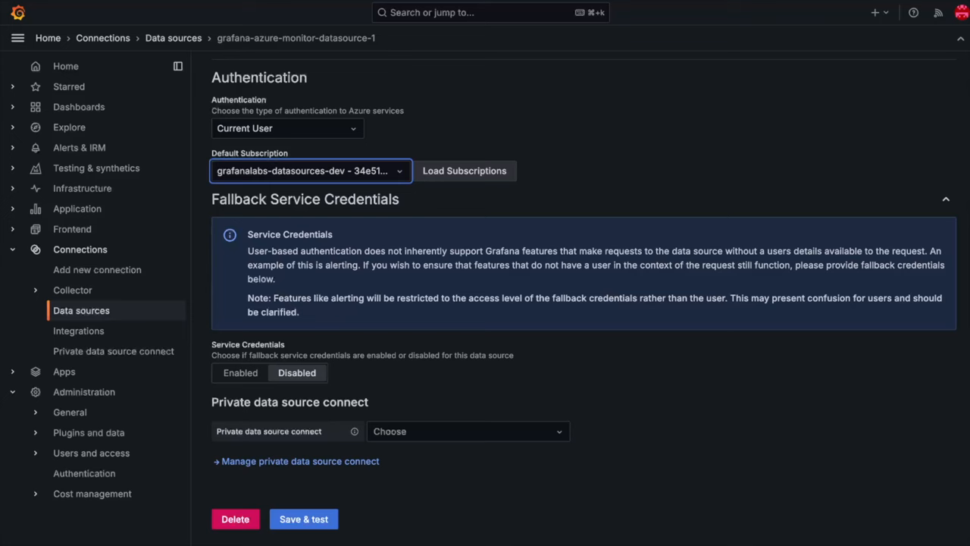
click(302, 519)
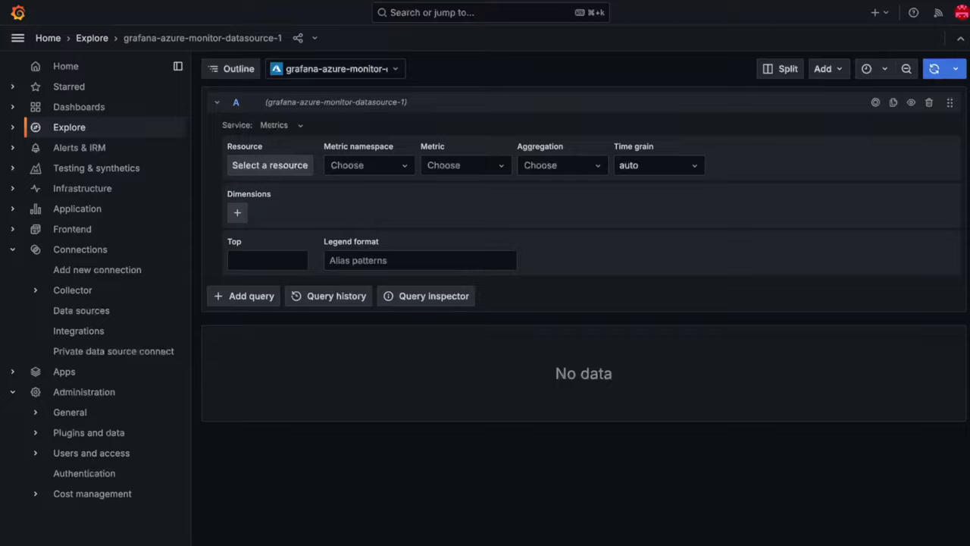
- Query a metric on the DefaultWorkspace Log Analytics workspace, then return to the Azure Monitor settings
click(269, 165)
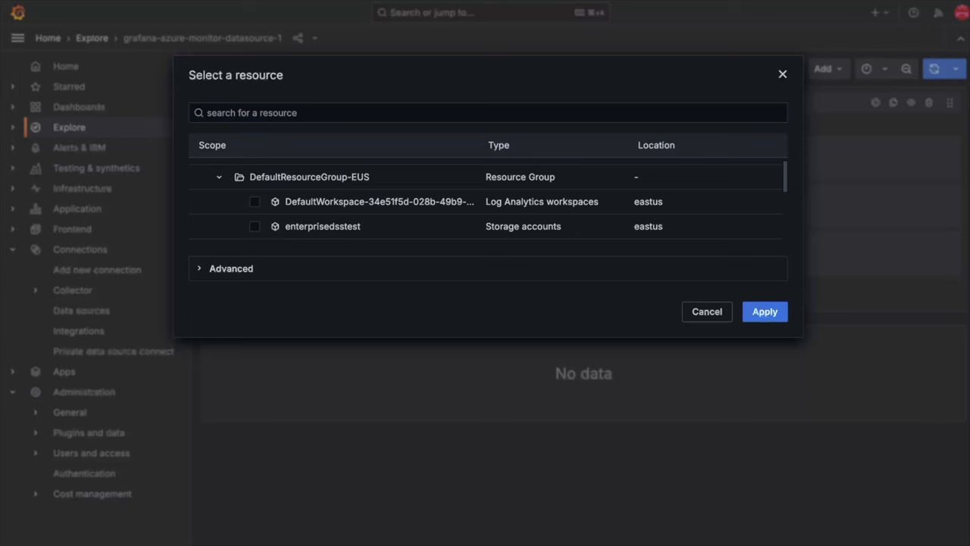
click(254, 200)
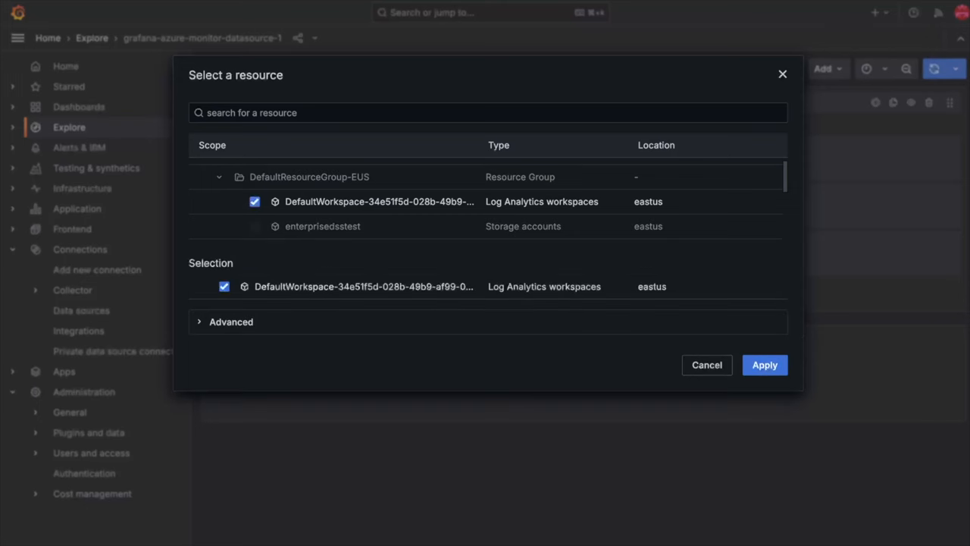
click(765, 365)
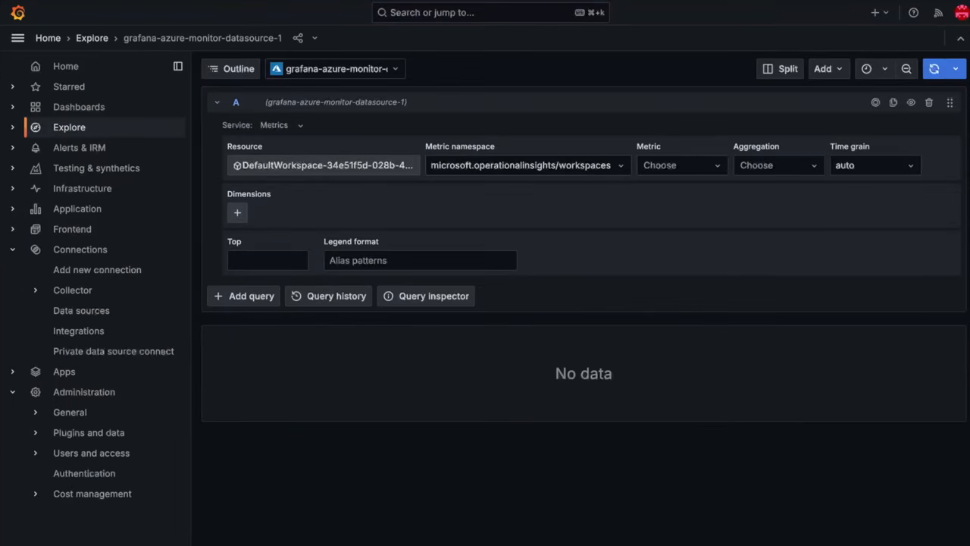
click(680, 165)
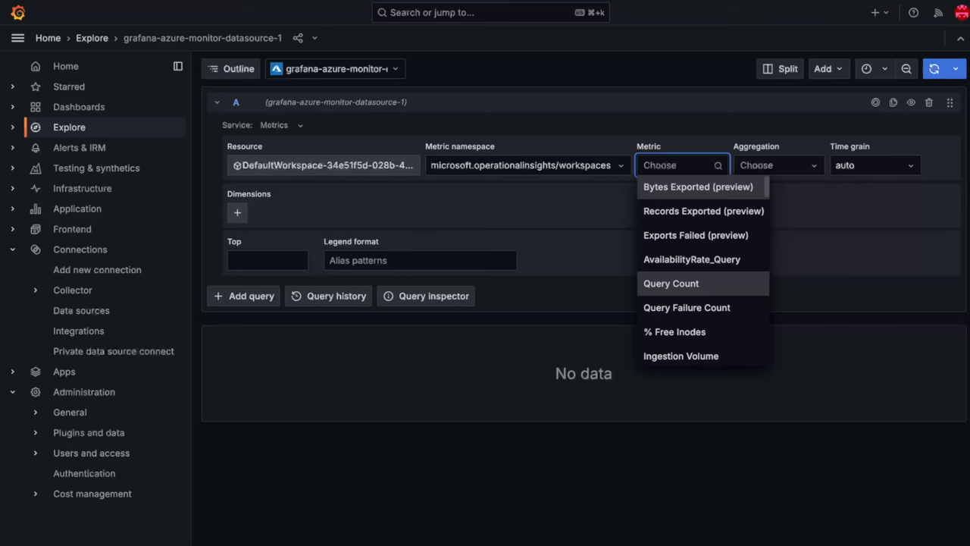
click(670, 283)
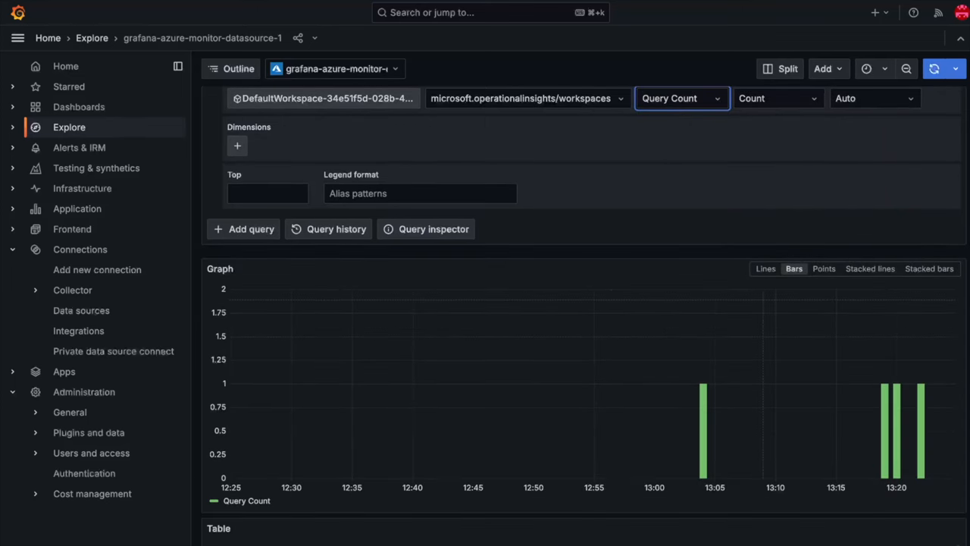
click(81, 310)
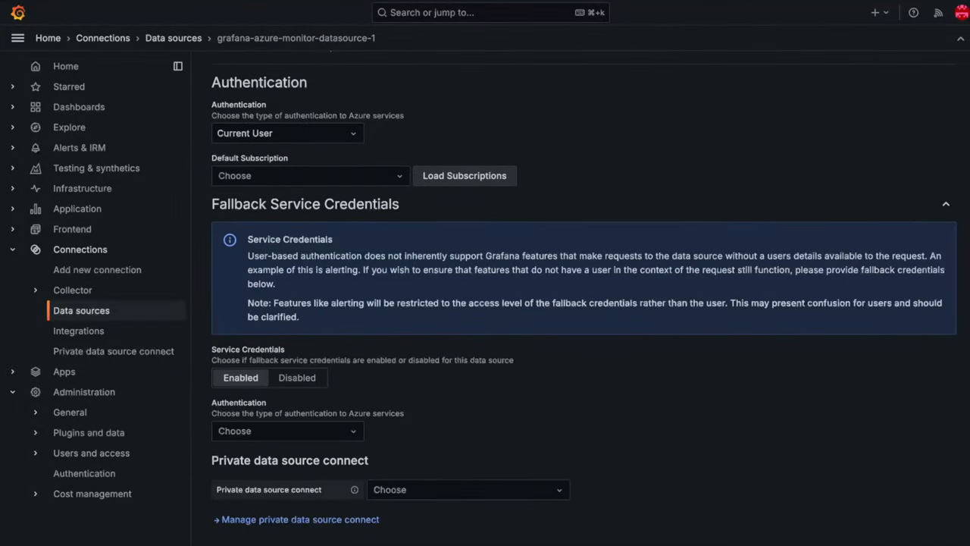
- Pick a fallback authentication type in the Authentication dropdown
click(287, 431)
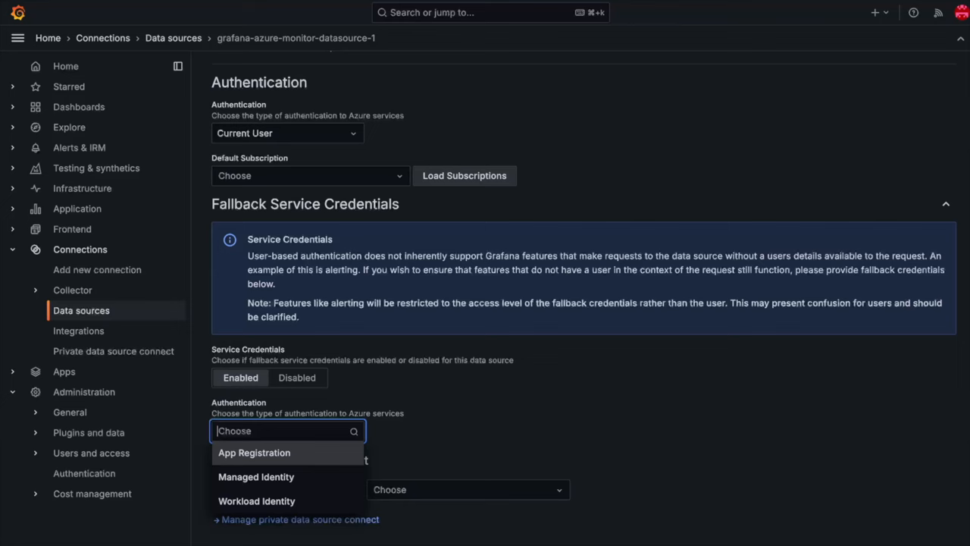
click(254, 453)
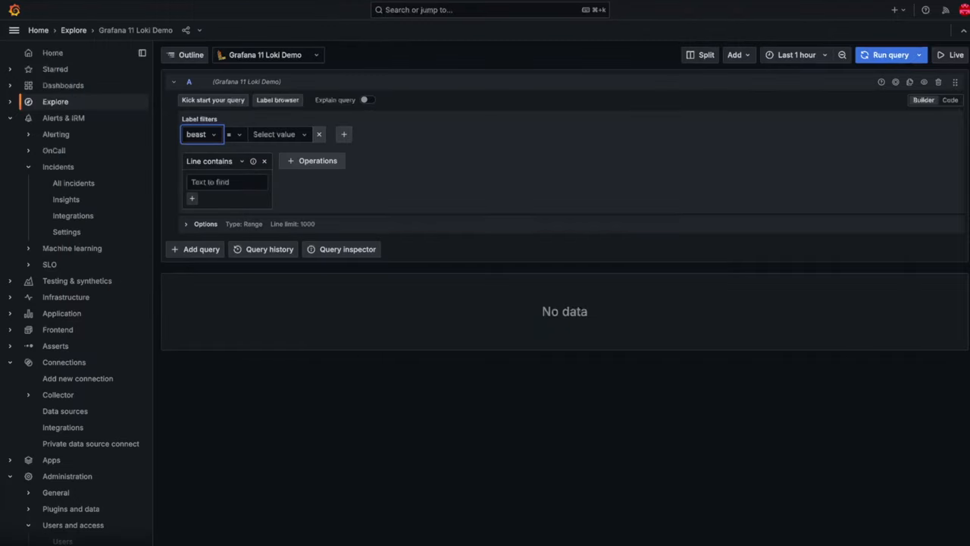
- Filter the Loki Demo logs to beast=owlbear and run the query
click(278, 134)
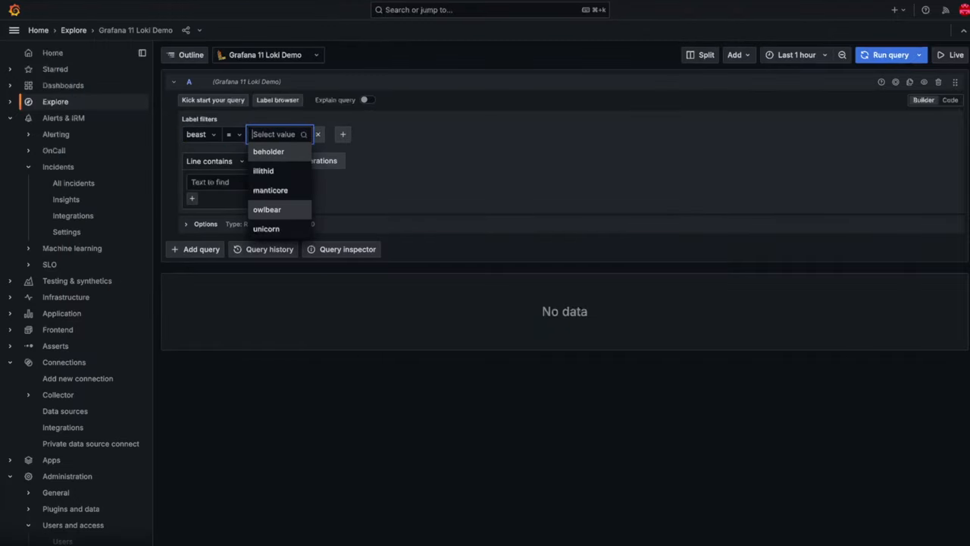
click(266, 210)
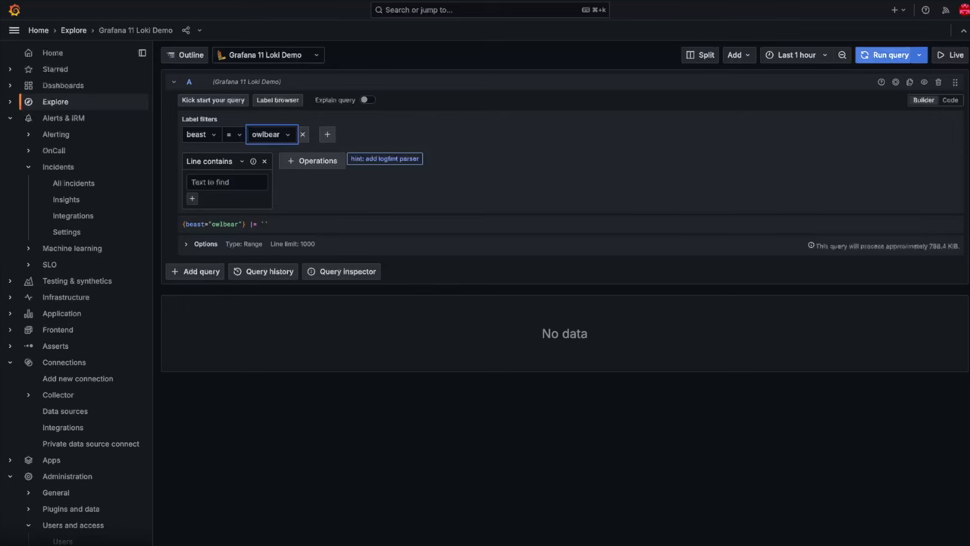
click(889, 55)
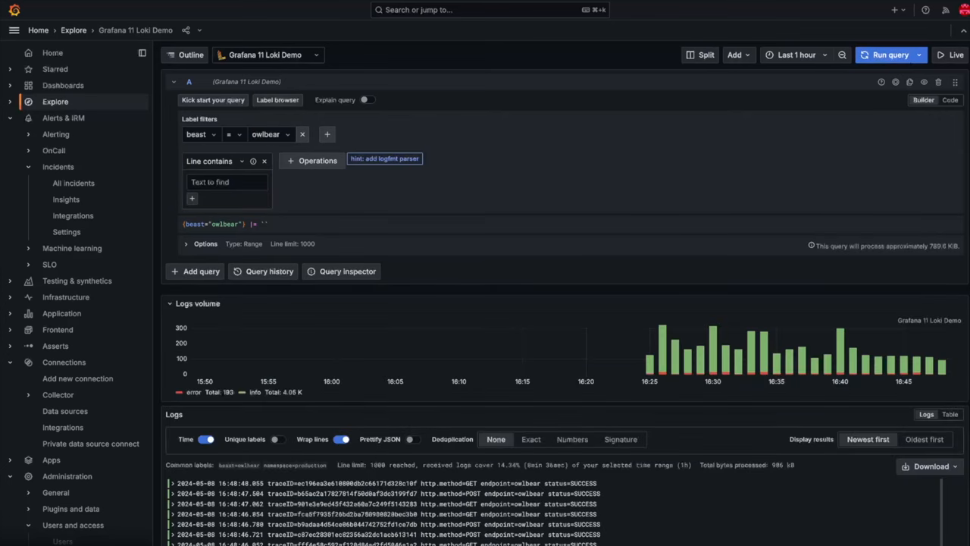
mouse_move(712, 349)
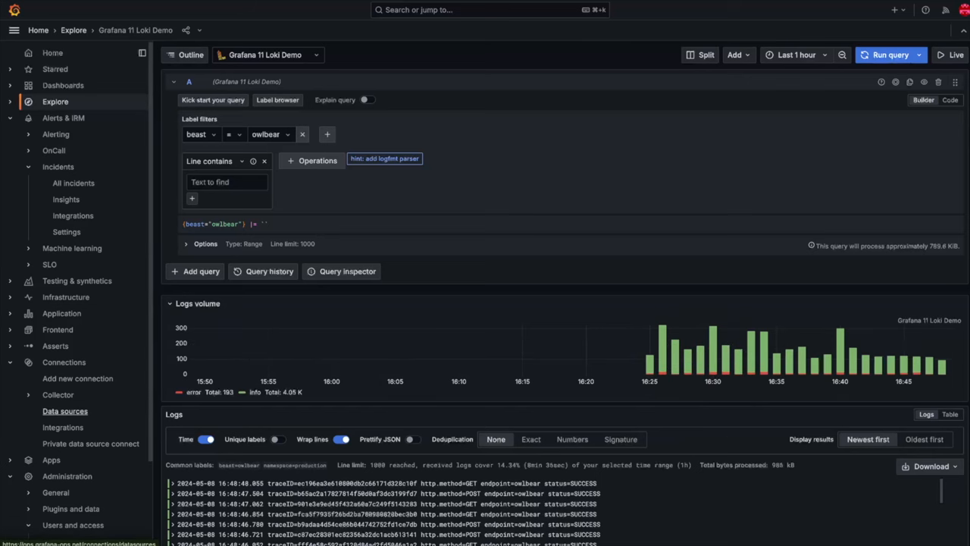
- Open the Grafana 11 Loki Demo Permissions tab and start a team LBAC rule
click(64, 411)
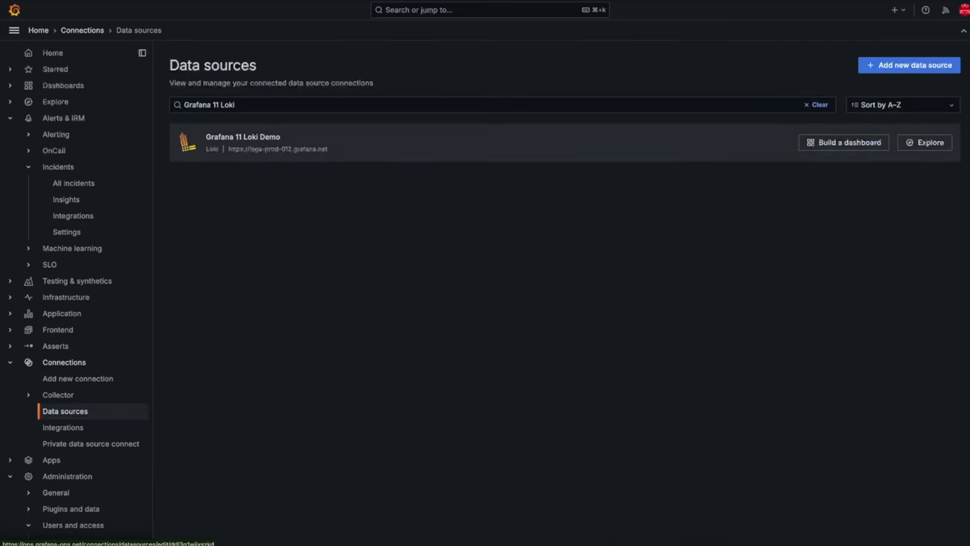
click(243, 141)
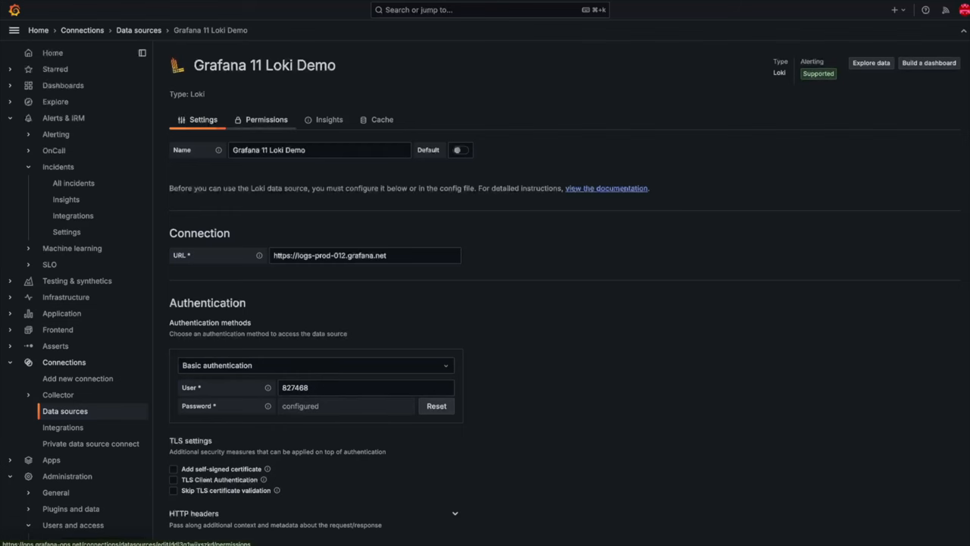
click(266, 119)
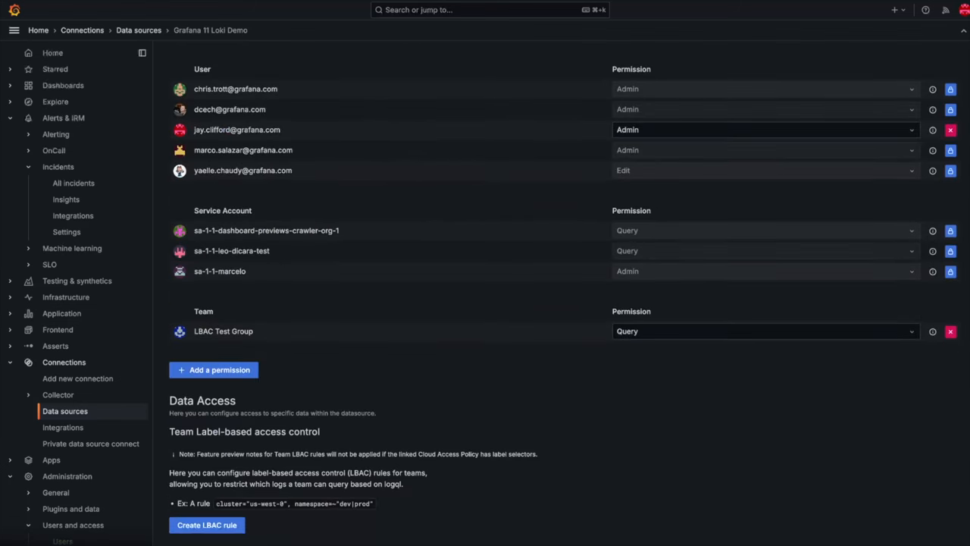
double_click(223, 331)
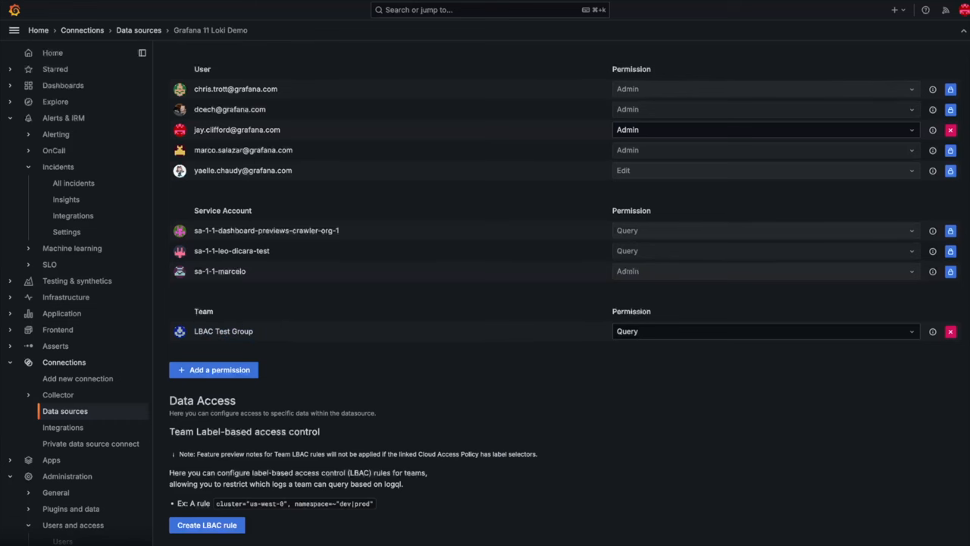
click(207, 524)
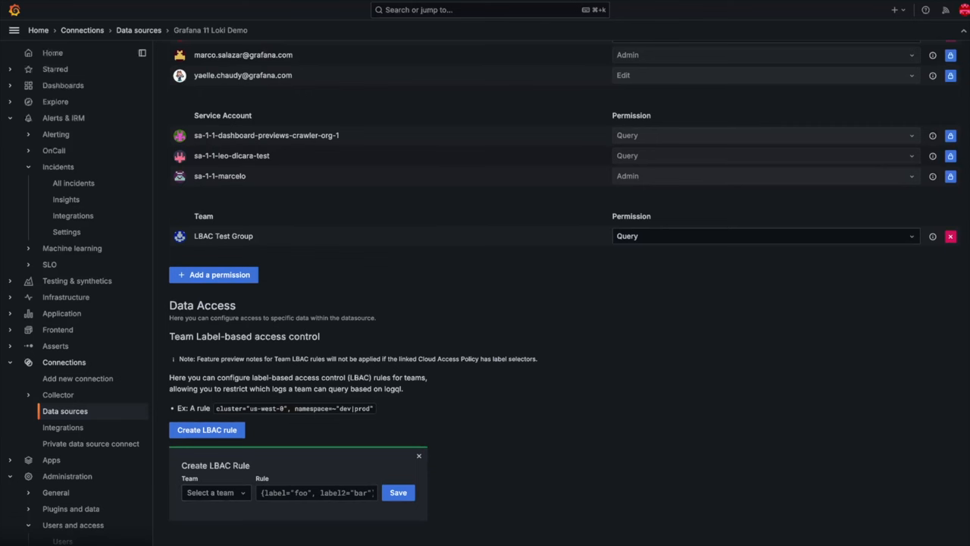
- Save an LBAC rule limiting LBAC Test Group to {beast="manticore"} logs
click(214, 492)
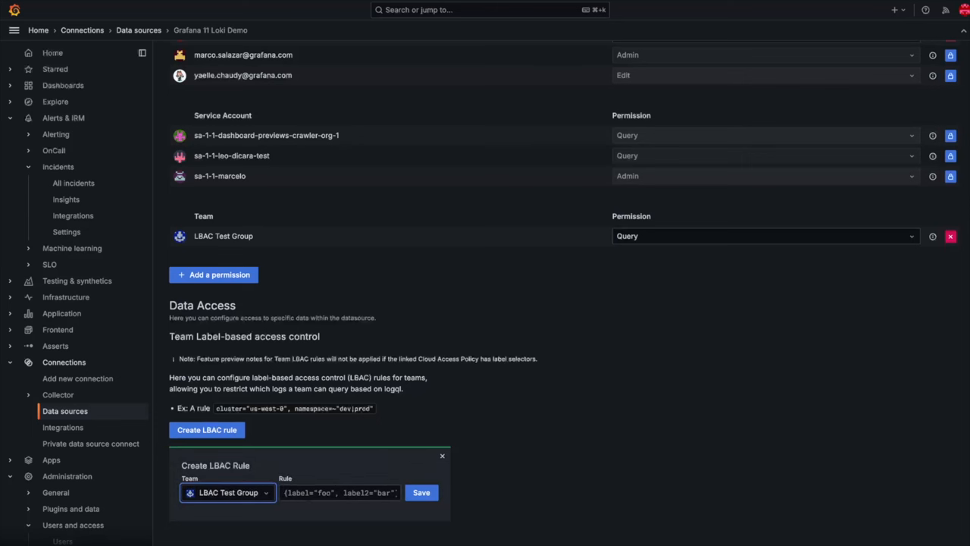
click(339, 493)
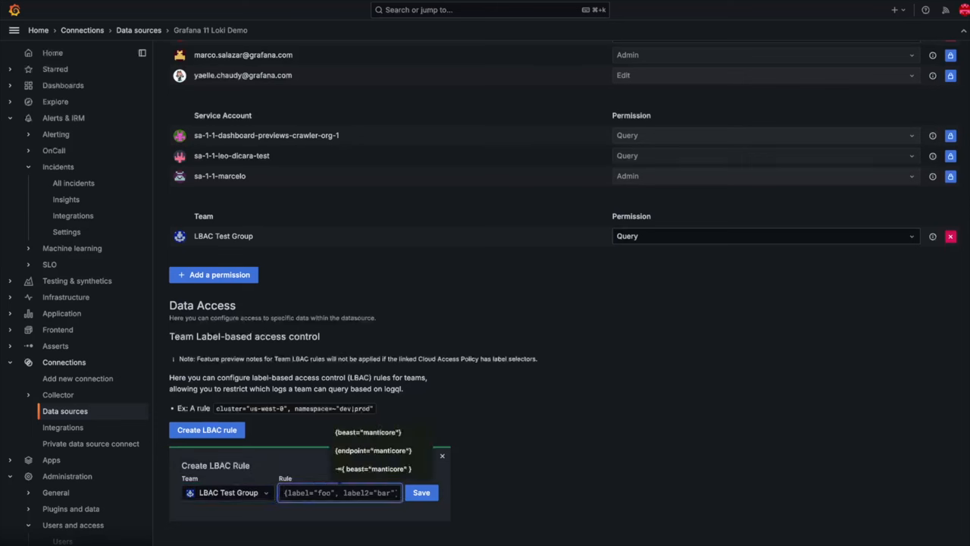
click(367, 432)
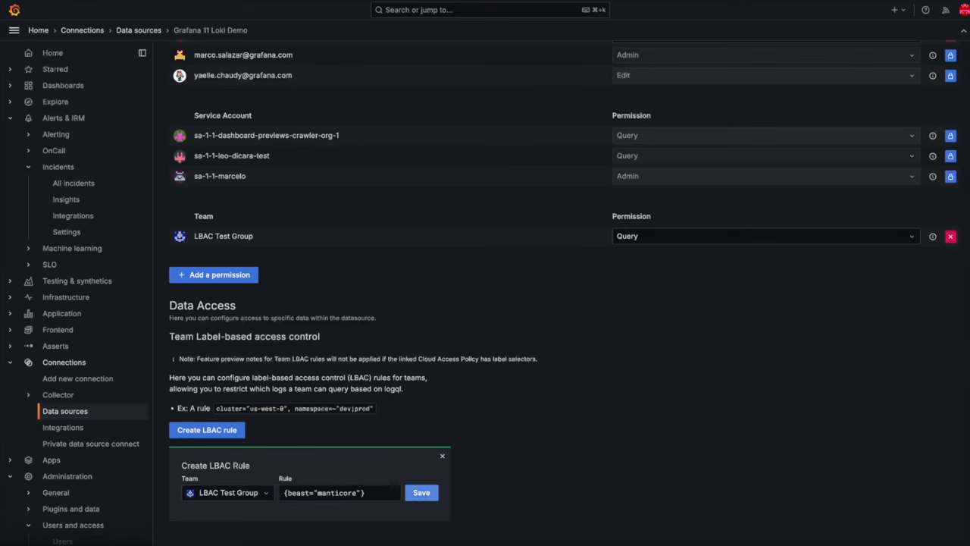
click(421, 493)
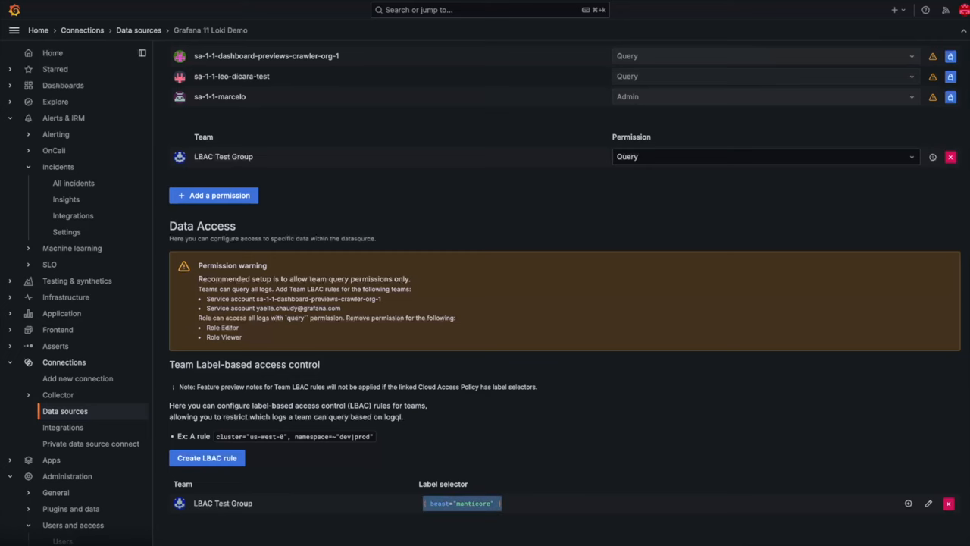
scroll(up, 3)
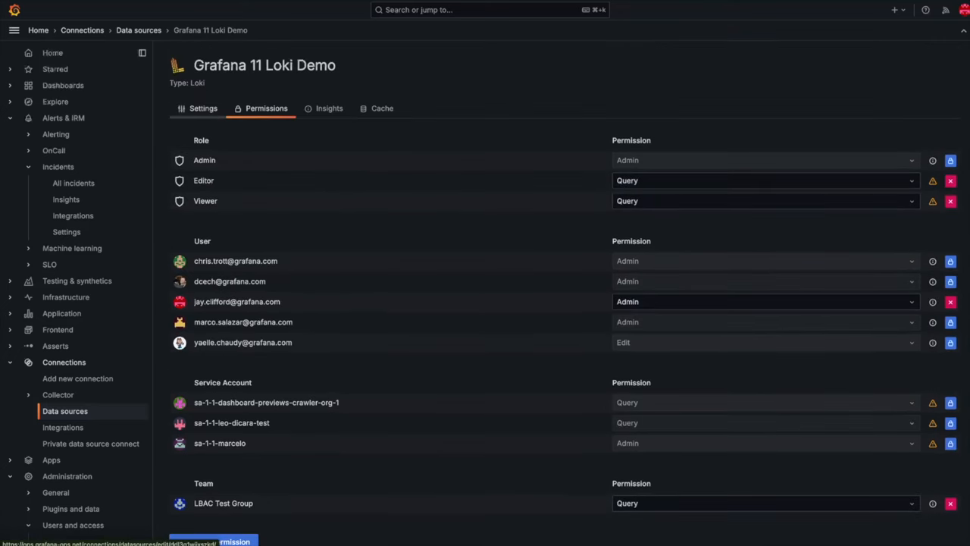
- Save and test the Loki Demo data source, then explore it from the success message
click(202, 107)
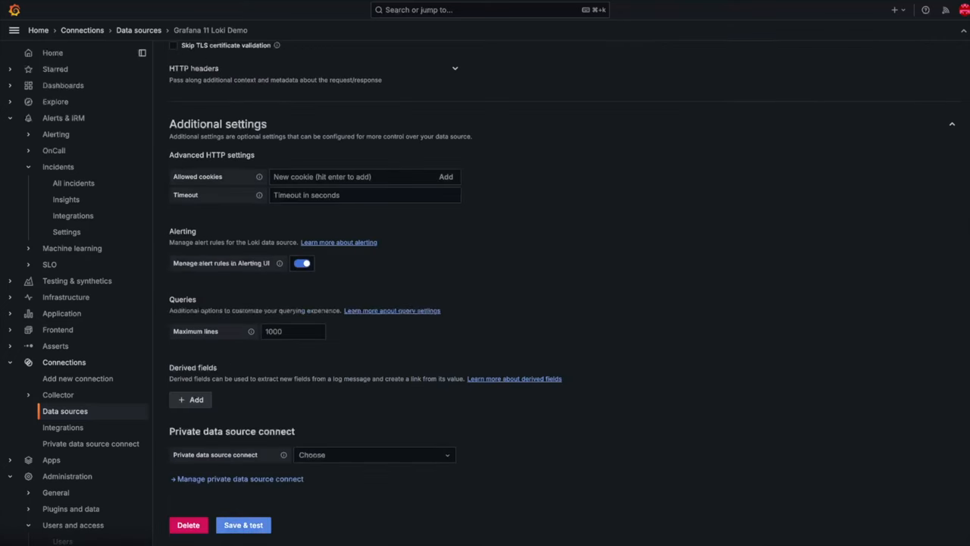
click(243, 525)
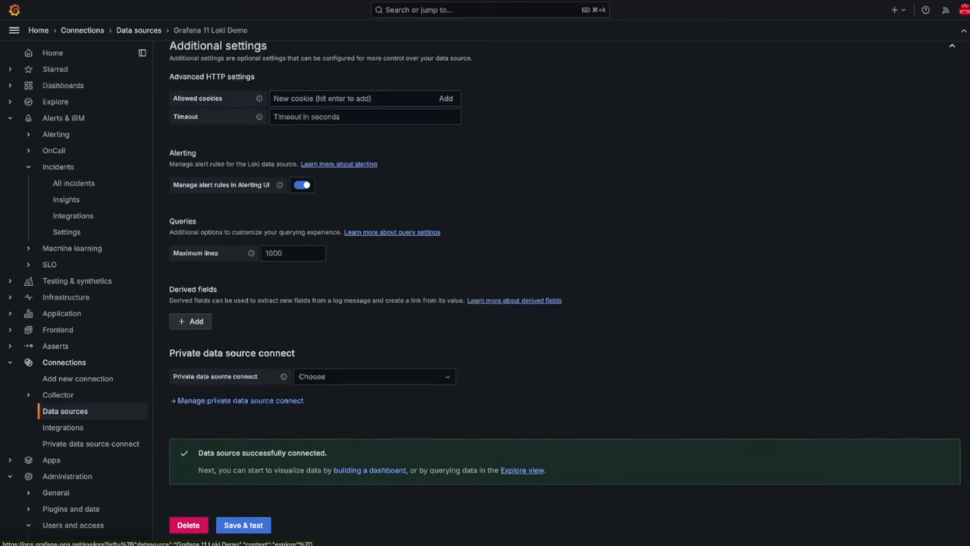
click(522, 470)
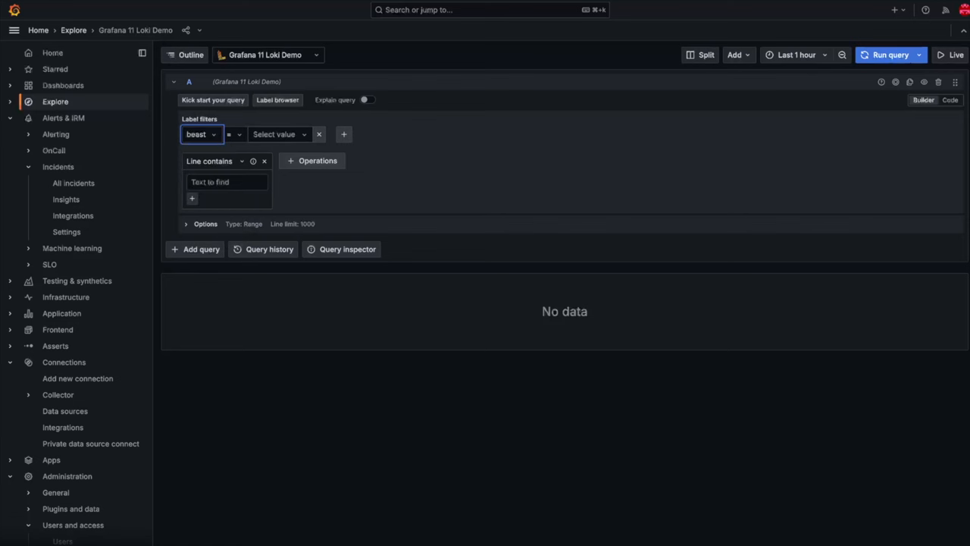
- Filter the Loki query to beast=manticore and run it to show manticore logs
click(279, 134)
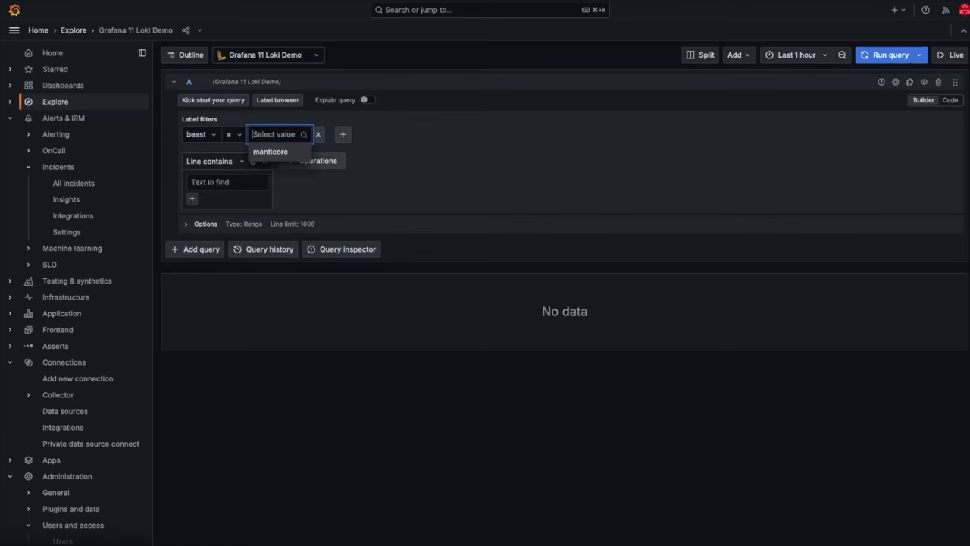
click(271, 151)
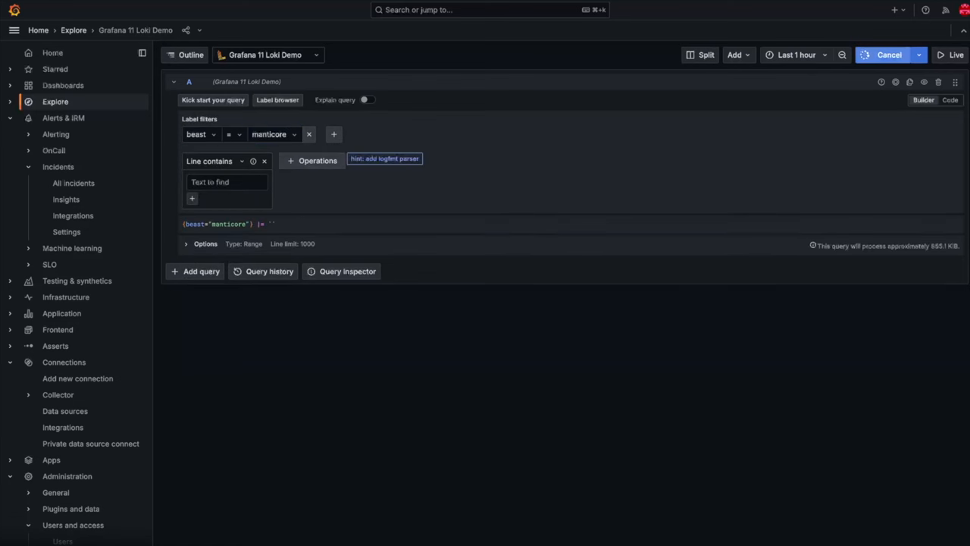
click(889, 54)
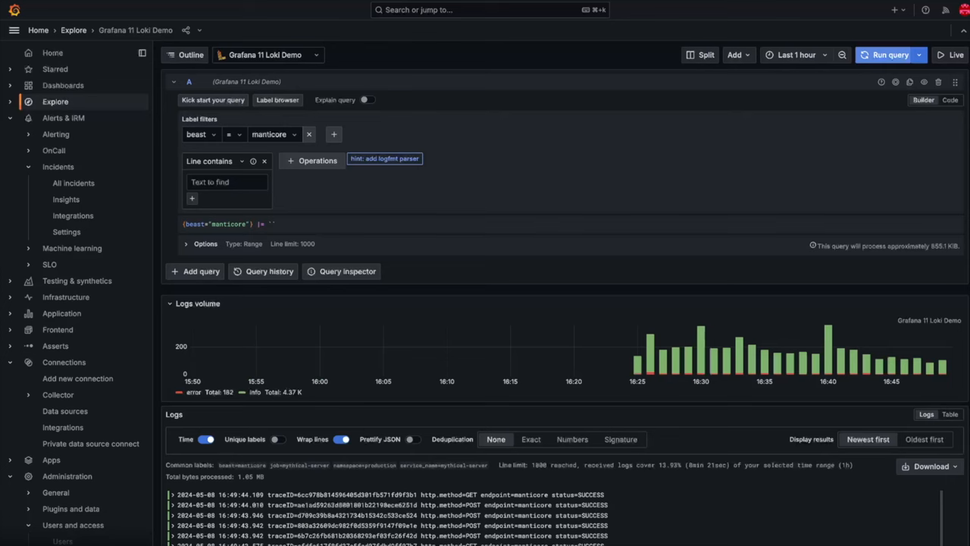